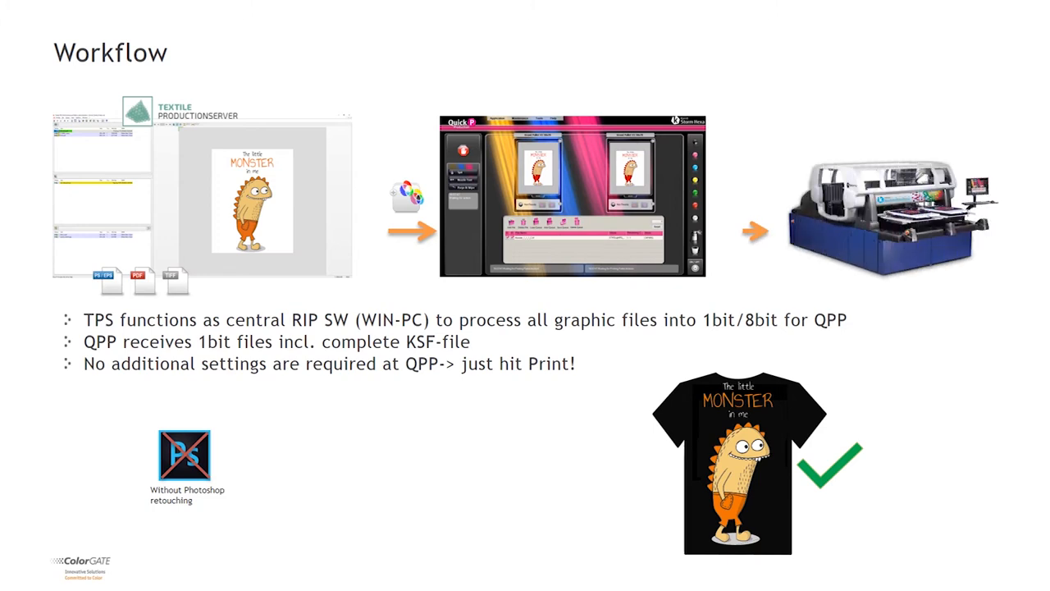
{"action": "key", "text": "Right"}
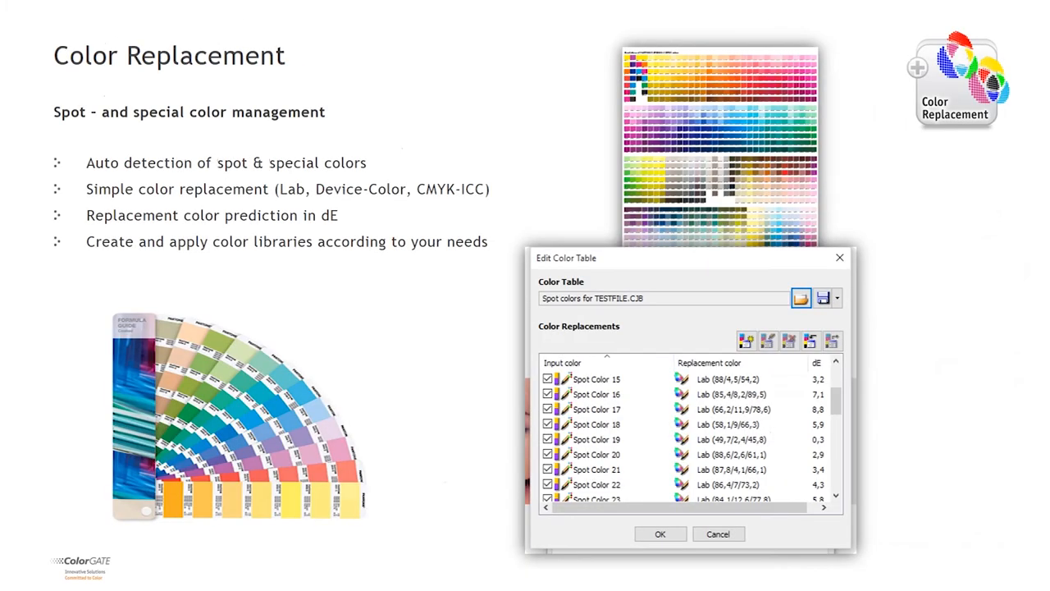